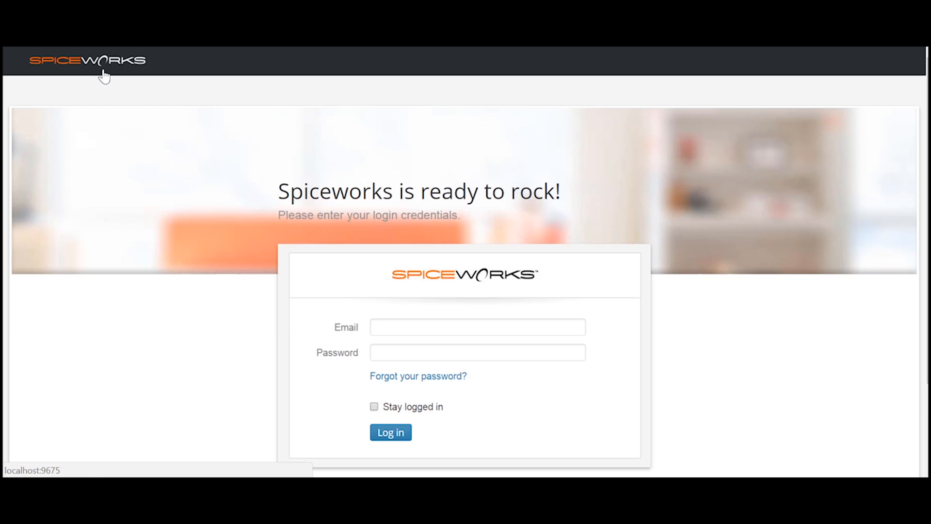
# Sign in to Spiceworks with the account email and password.
pyautogui.click(477, 326)
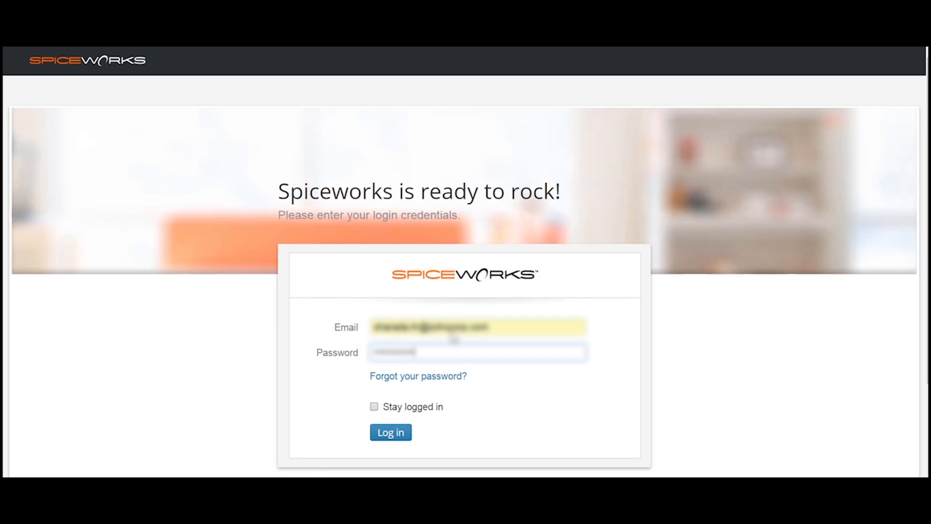
pyautogui.click(390, 431)
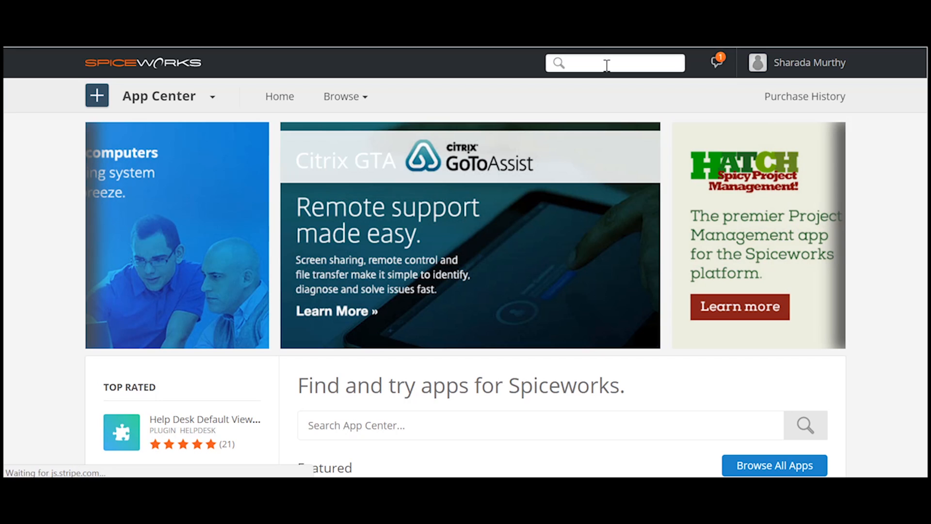
# Search the App Center for 'ADSelfService Plus' and bring up its app details page.
pyautogui.scroll(-3)
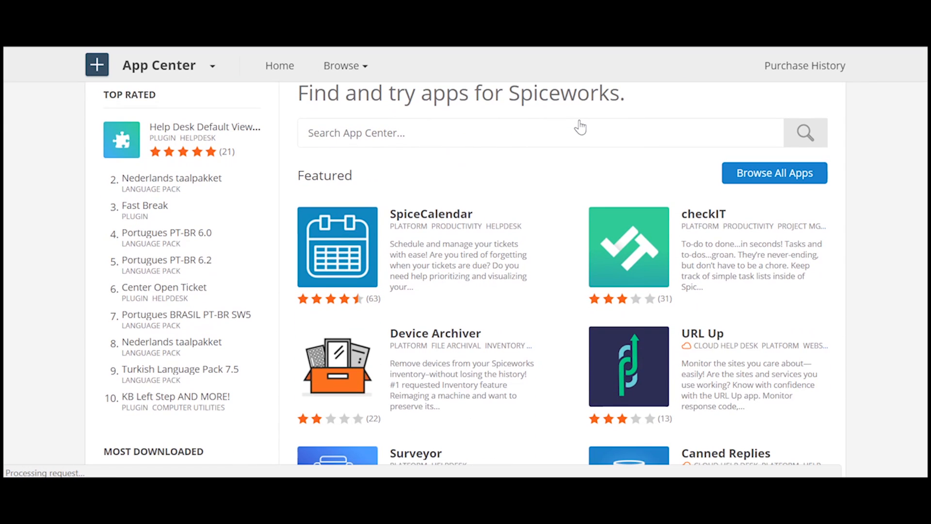
pyautogui.write('ADSe')
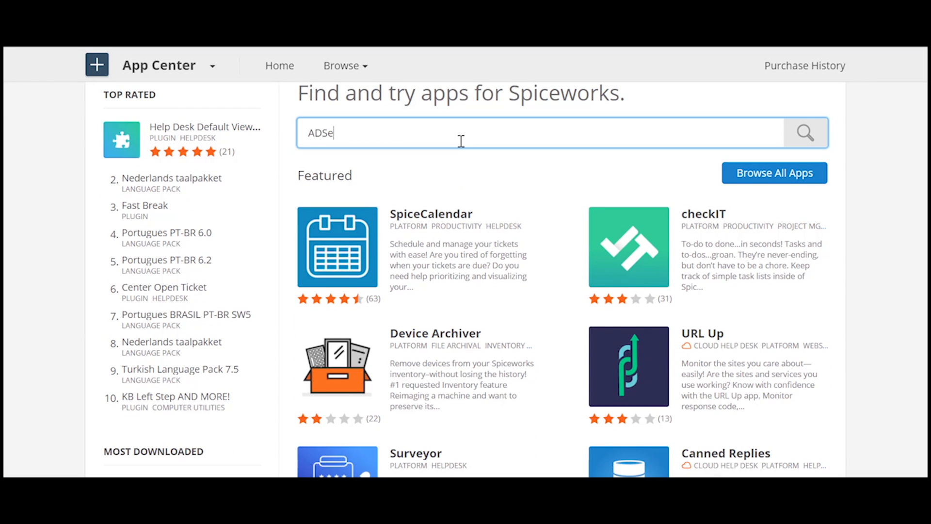
pyautogui.write('lfService Plus')
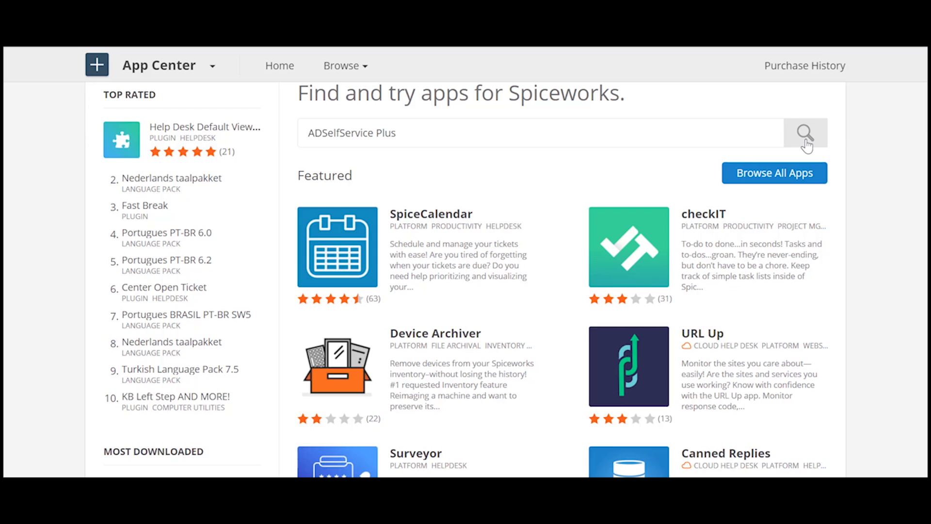
pyautogui.click(805, 133)
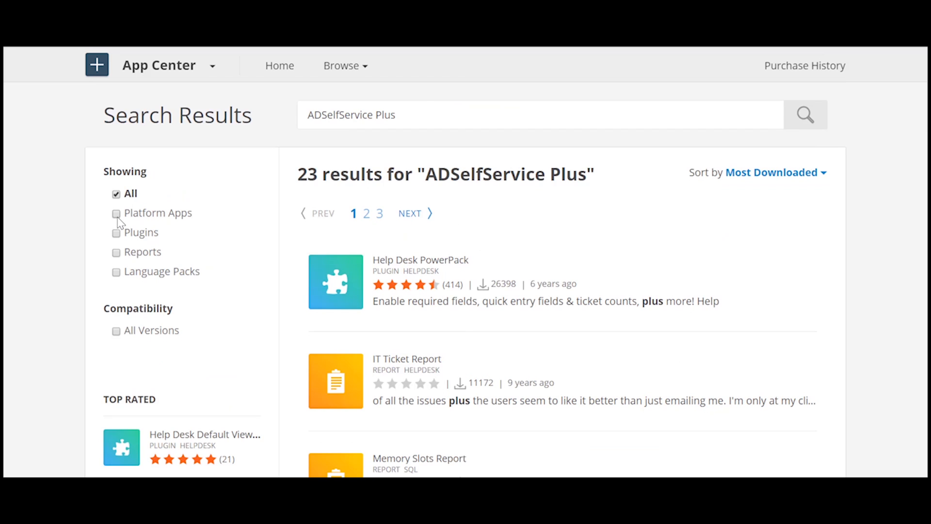
pyautogui.scroll(-3)
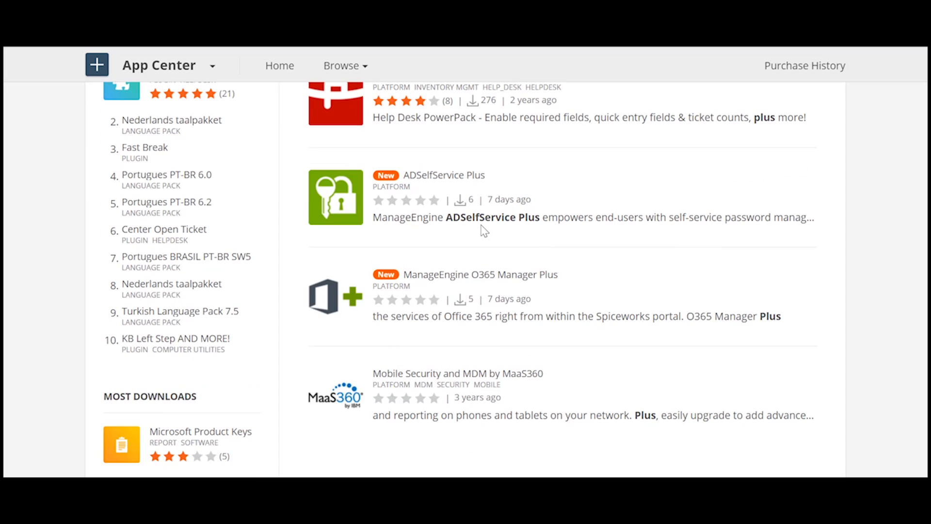
pyautogui.click(443, 175)
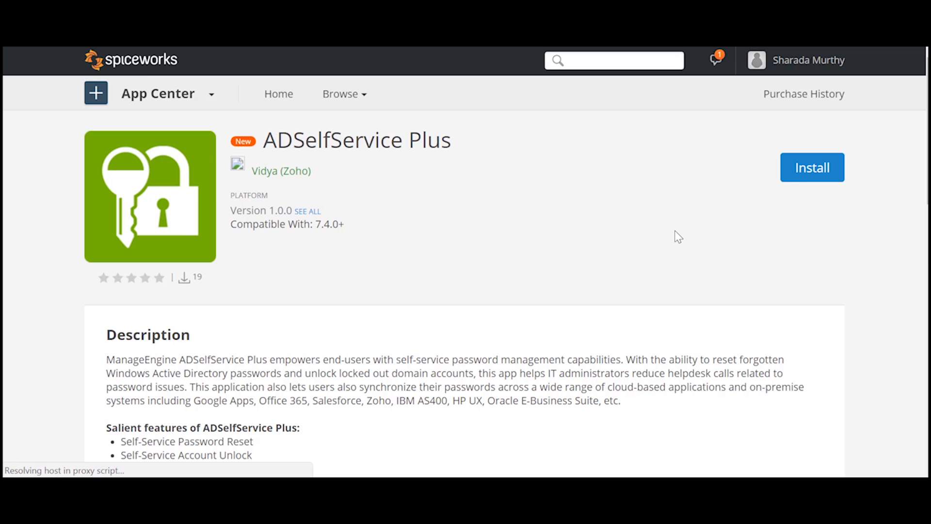
# Install the ADSelfService Plus app on this Spiceworks server.
pyautogui.click(812, 166)
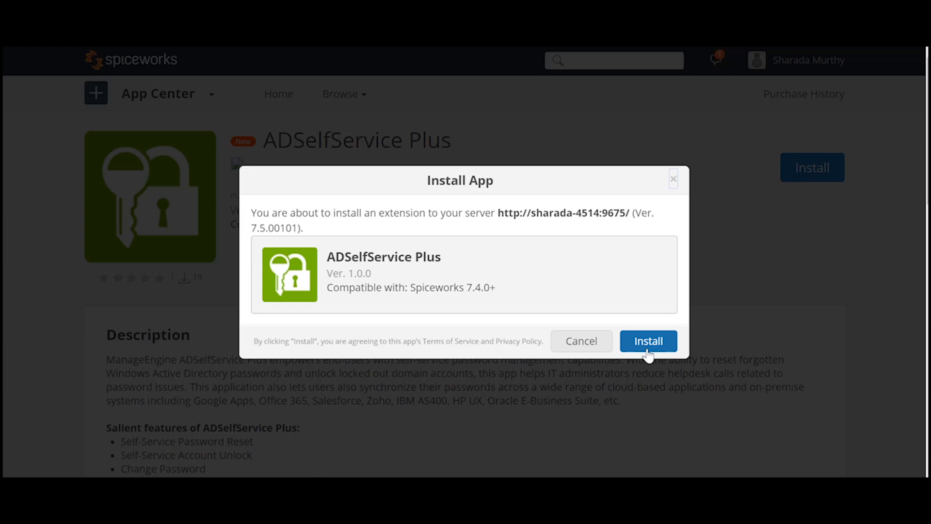
pyautogui.click(647, 340)
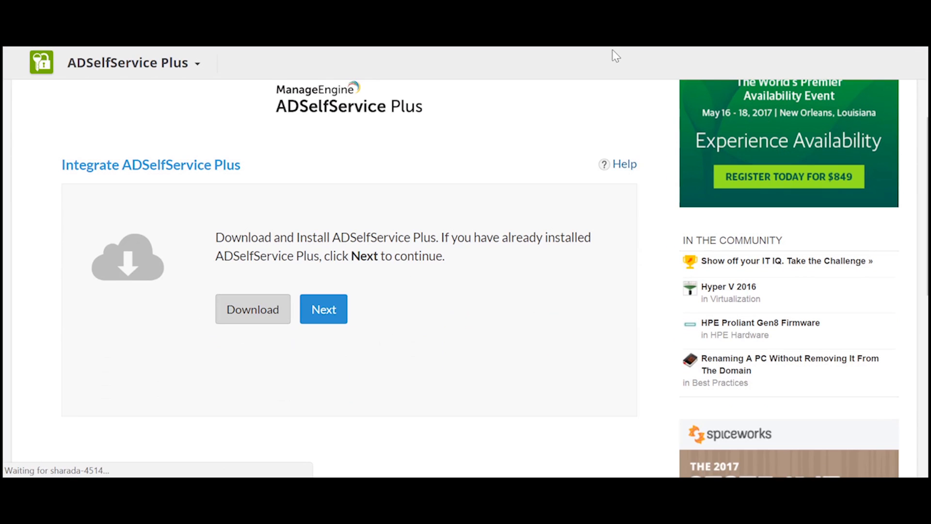
pyautogui.click(323, 308)
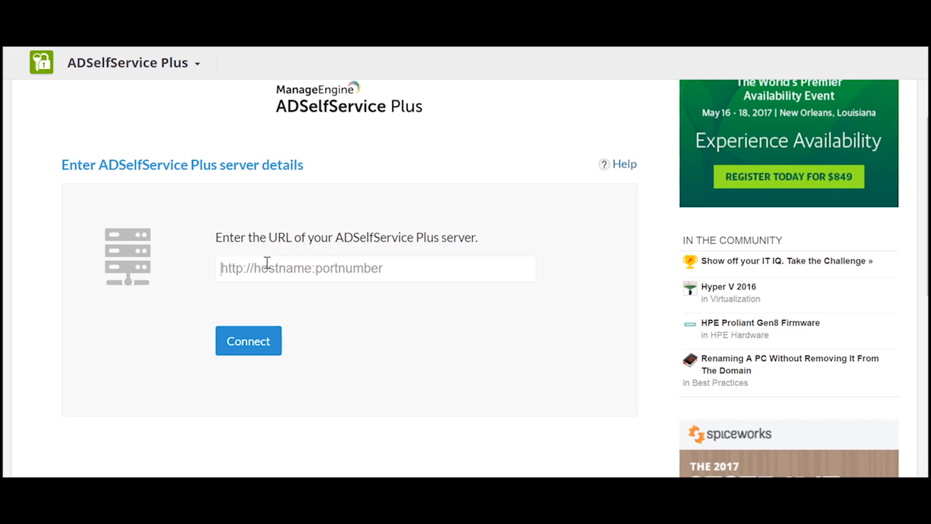
pyautogui.write('h')
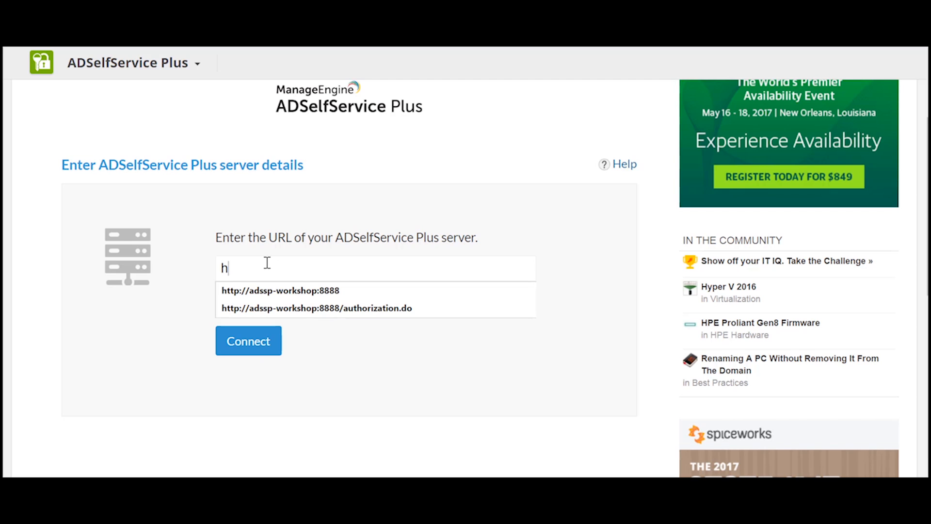
pyautogui.click(279, 290)
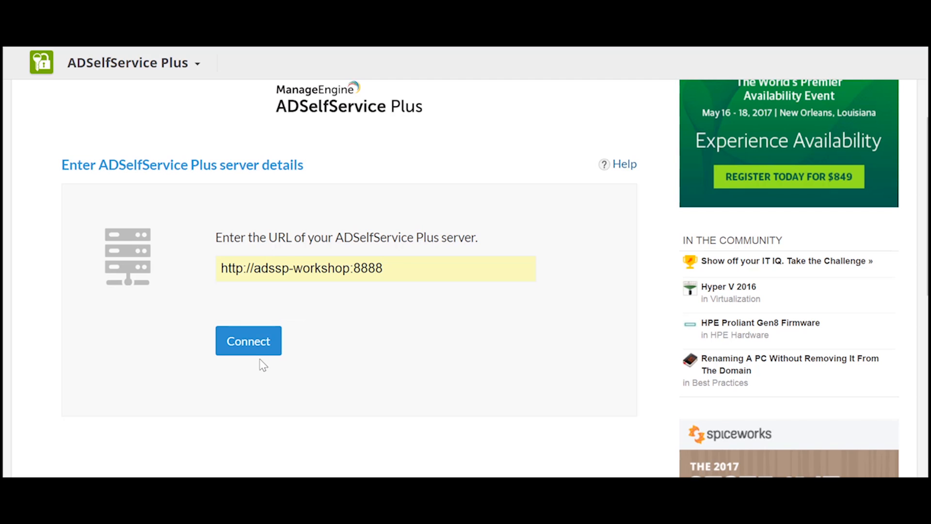
pyautogui.click(248, 340)
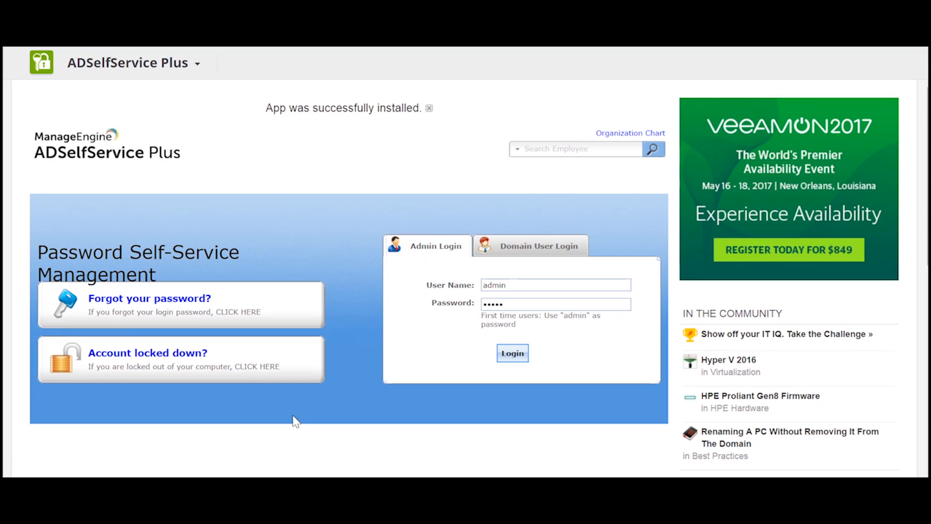
pyautogui.moveTo(519, 386)
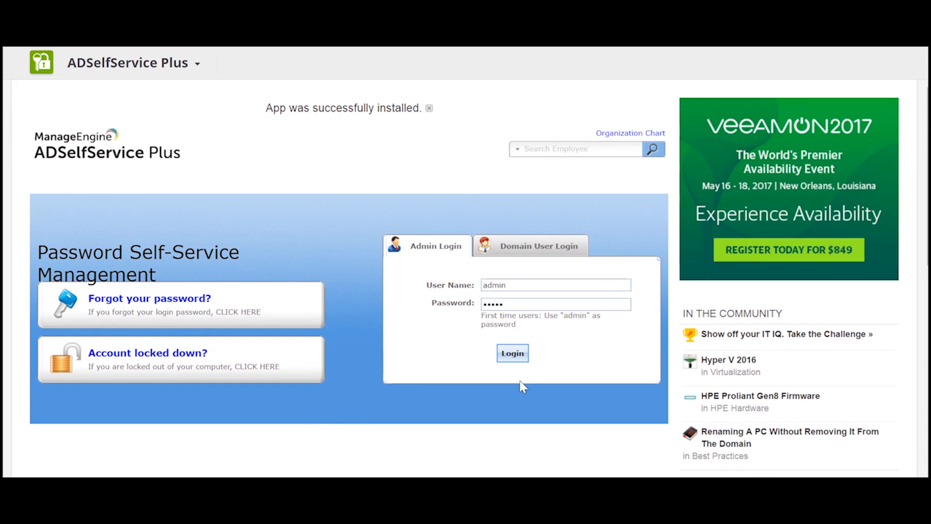
# Log in as admin and bring up the ADSelfService Plus console's Support page.
pyautogui.click(512, 352)
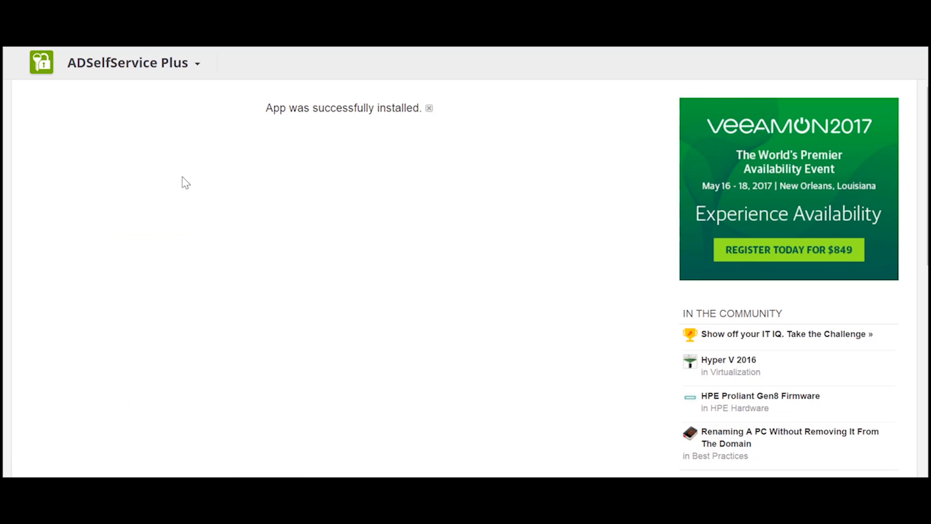
pyautogui.click(268, 173)
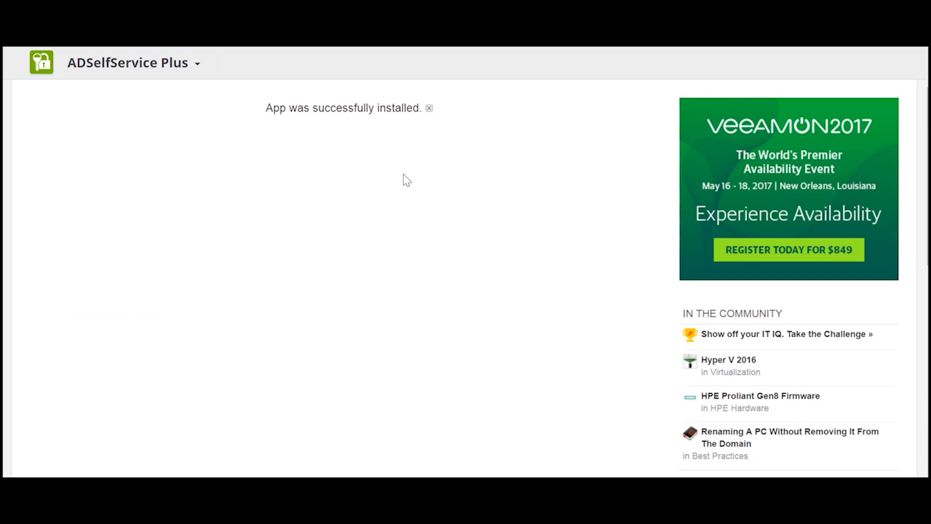
pyautogui.click(390, 167)
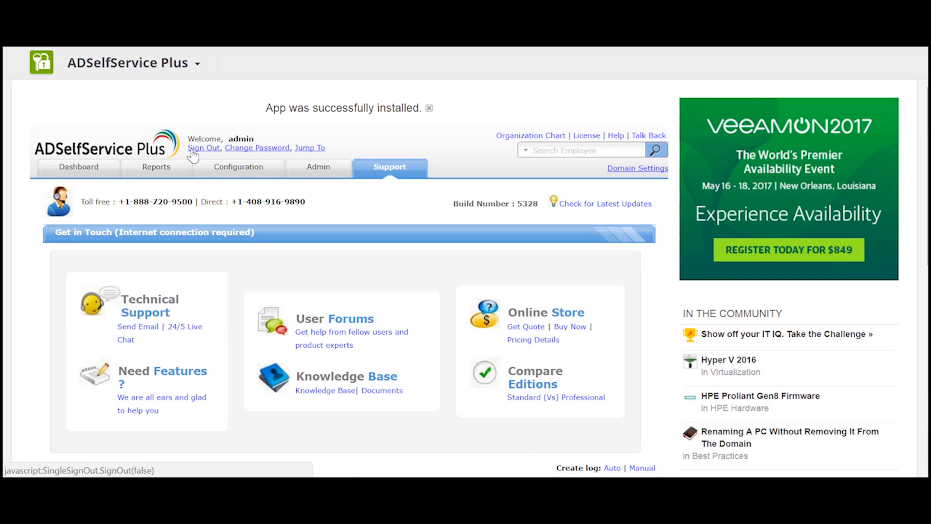
pyautogui.click(203, 147)
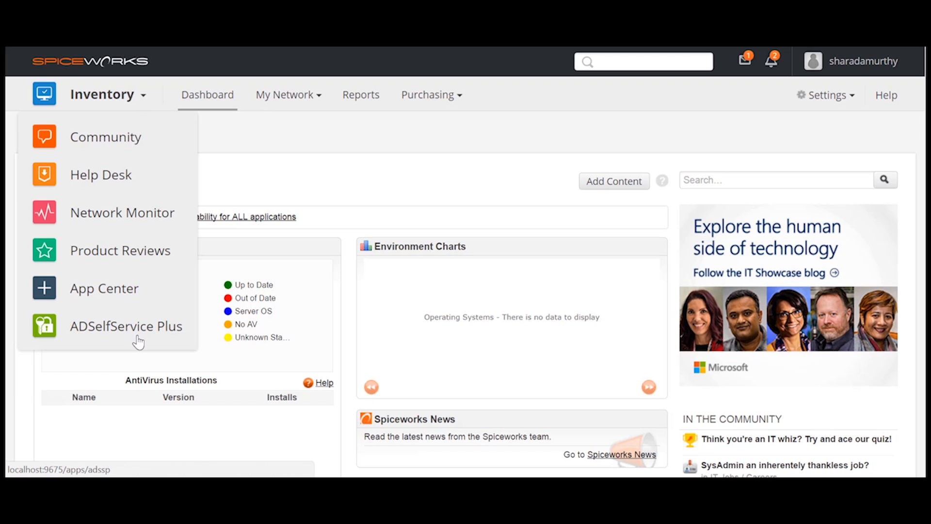
# Launch ADSelfService Plus from the Inventory menu, reaching its web client portal.
pyautogui.click(126, 326)
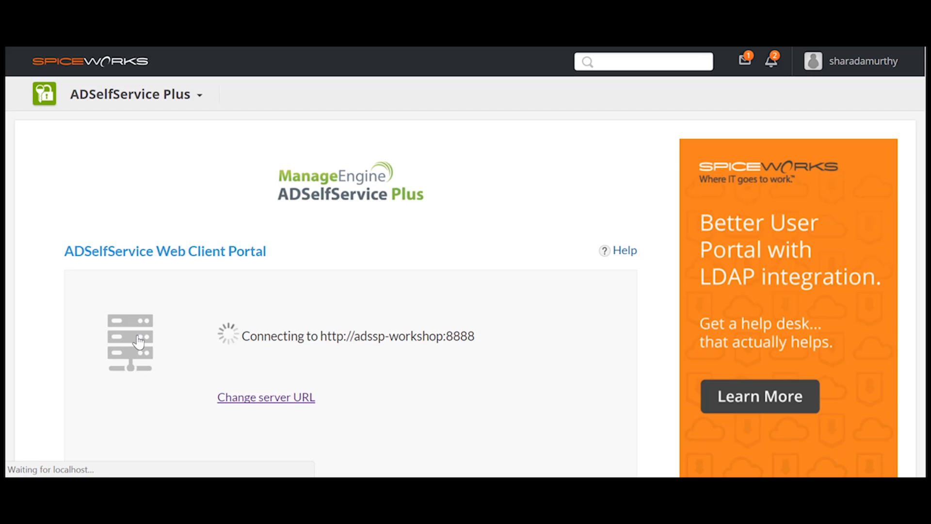
pyautogui.moveTo(339, 369)
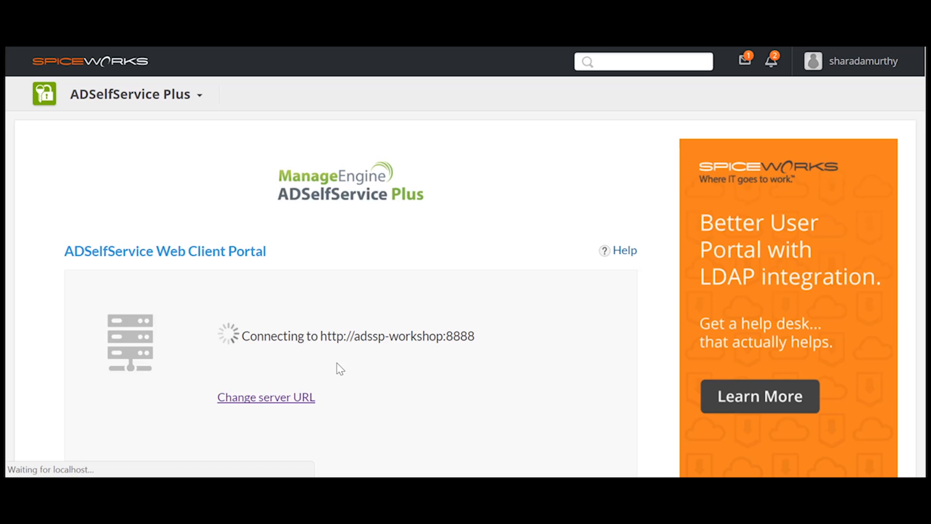